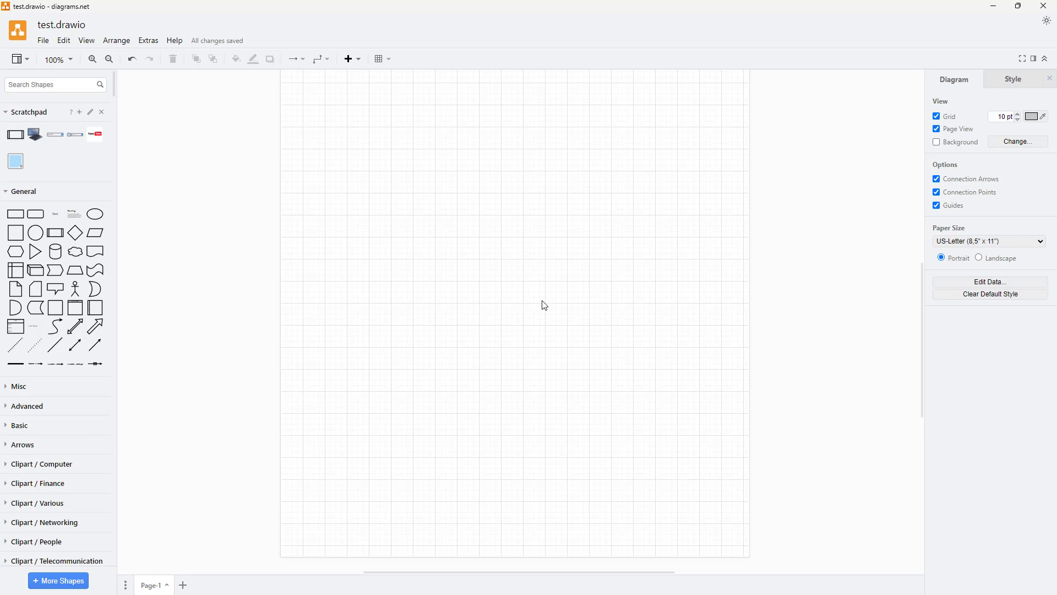
pyautogui.moveTo(65, 208)
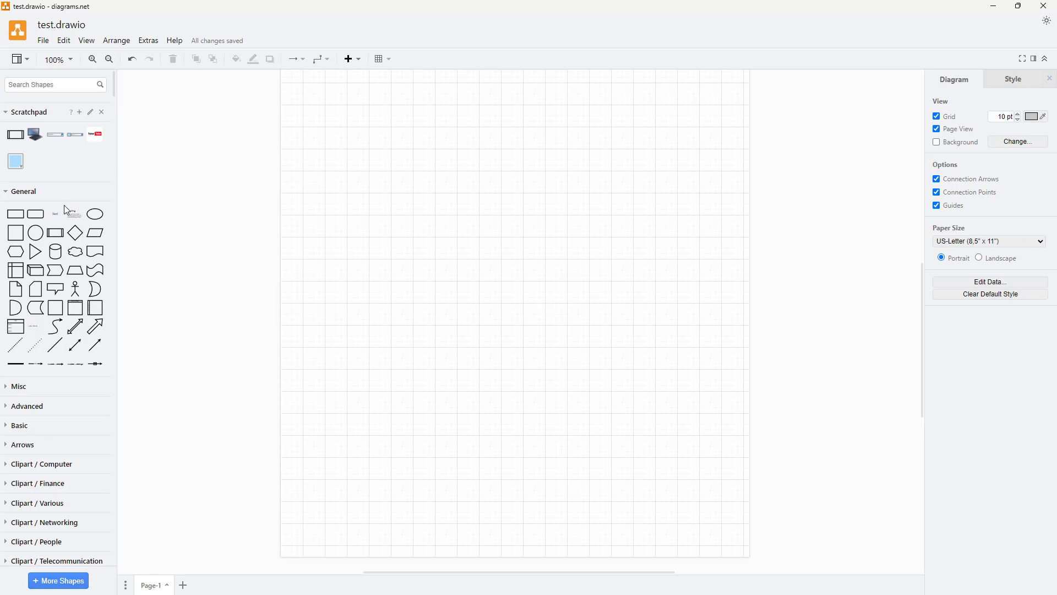
# - Launch a second diagrams.net window from File > New to create or open a diagram
pyautogui.click(43, 41)
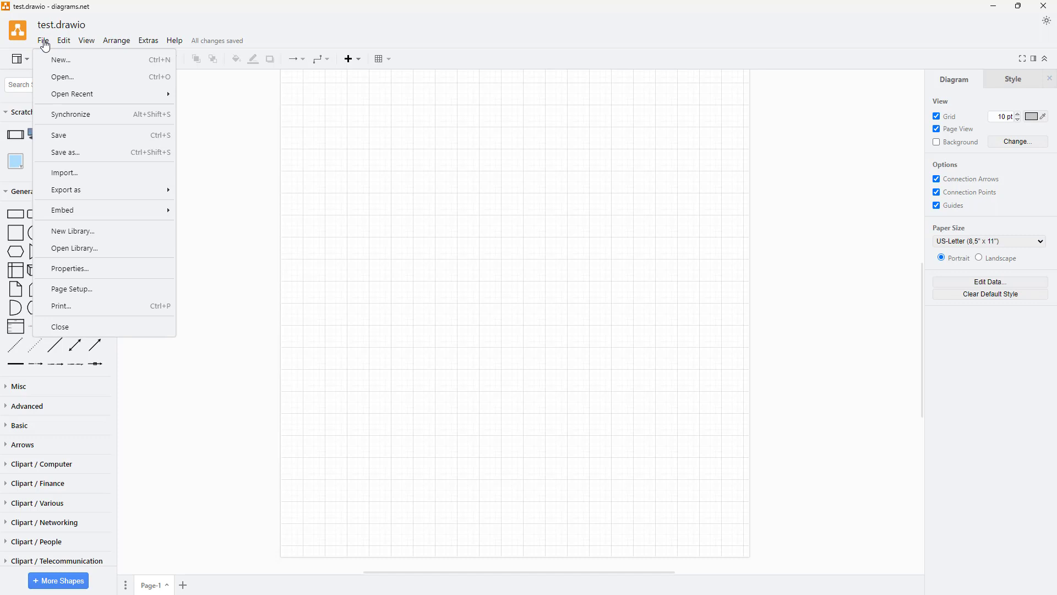
pyautogui.click(60, 60)
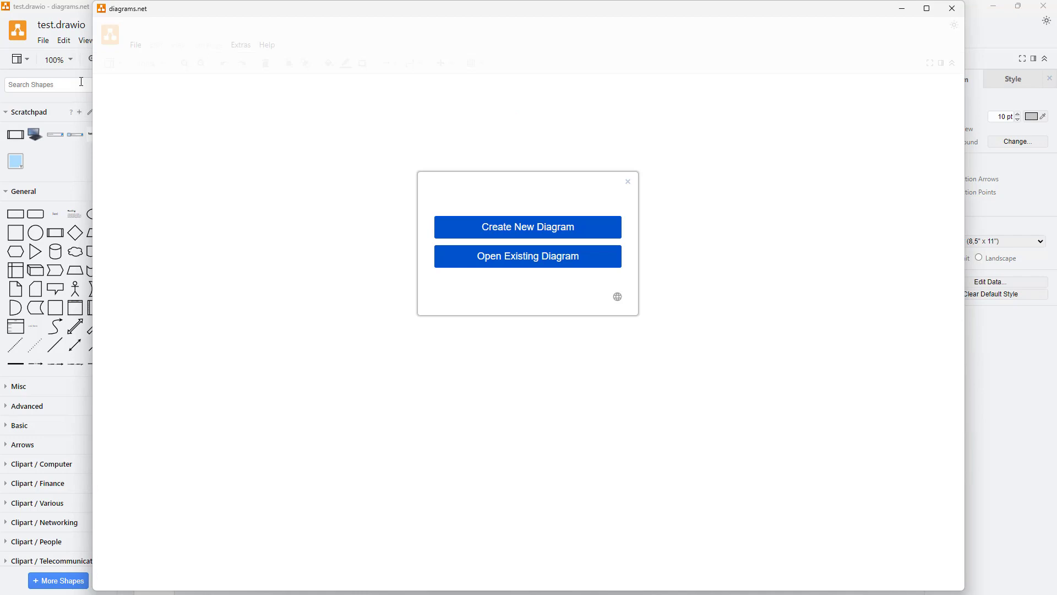
pyautogui.moveTo(356, 181)
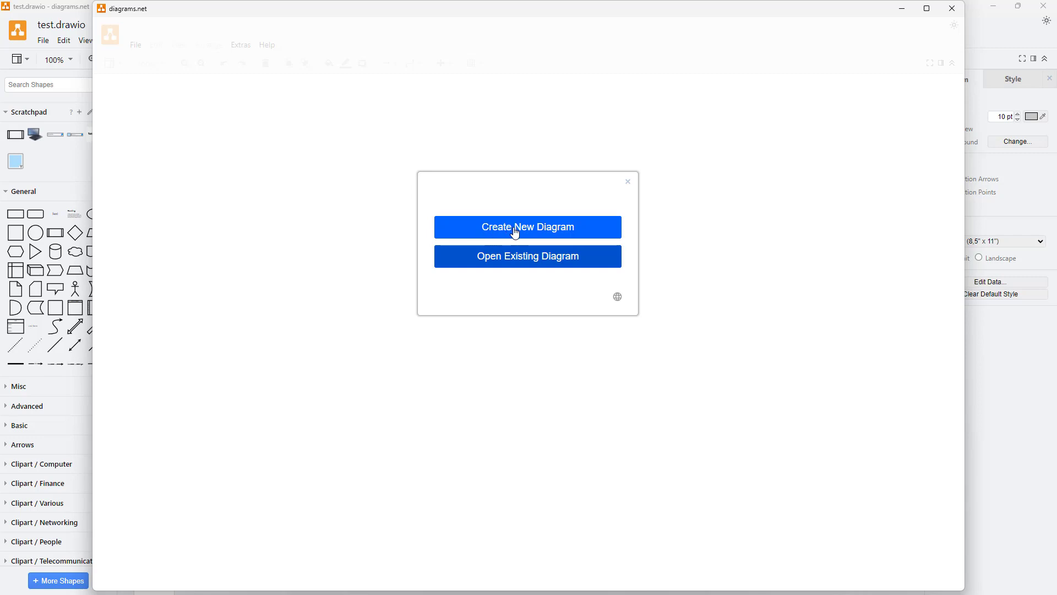
# - Open the template gallery and browse the Tables, Maps, Charts, Business and Basic categories
pyautogui.click(527, 227)
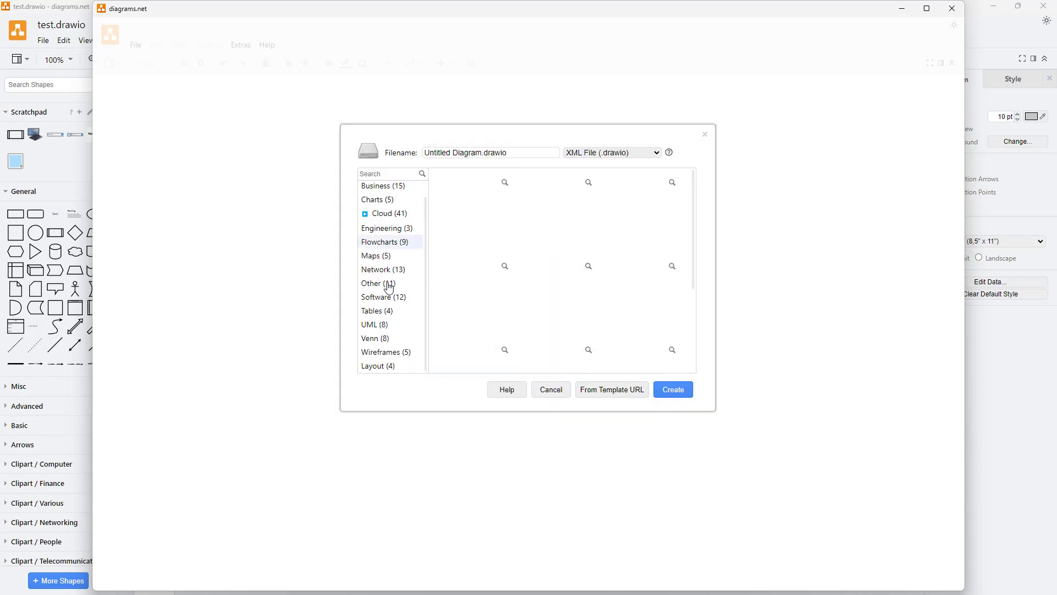
pyautogui.click(378, 283)
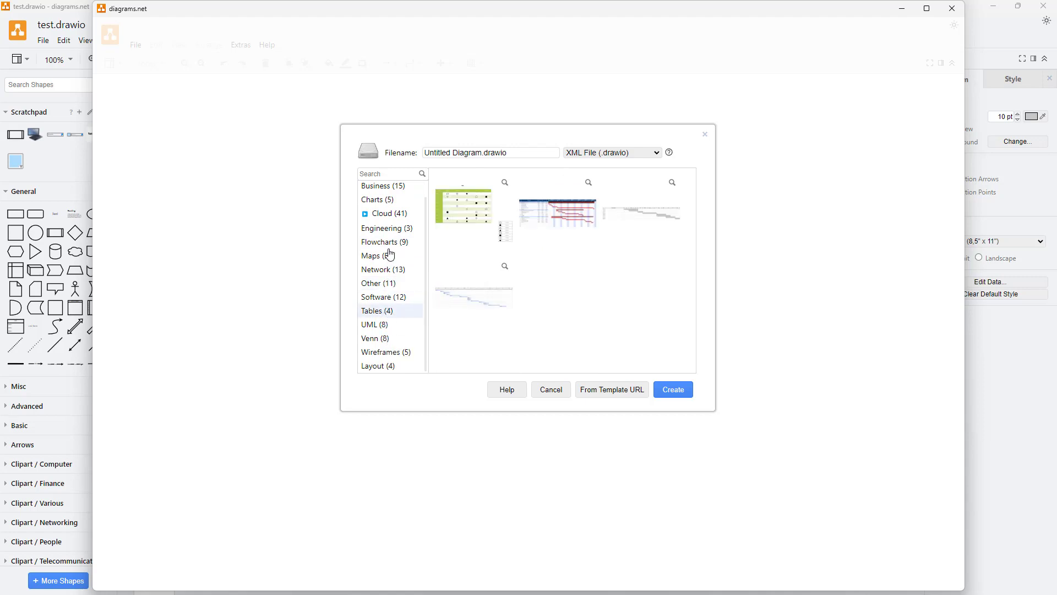
pyautogui.click(373, 255)
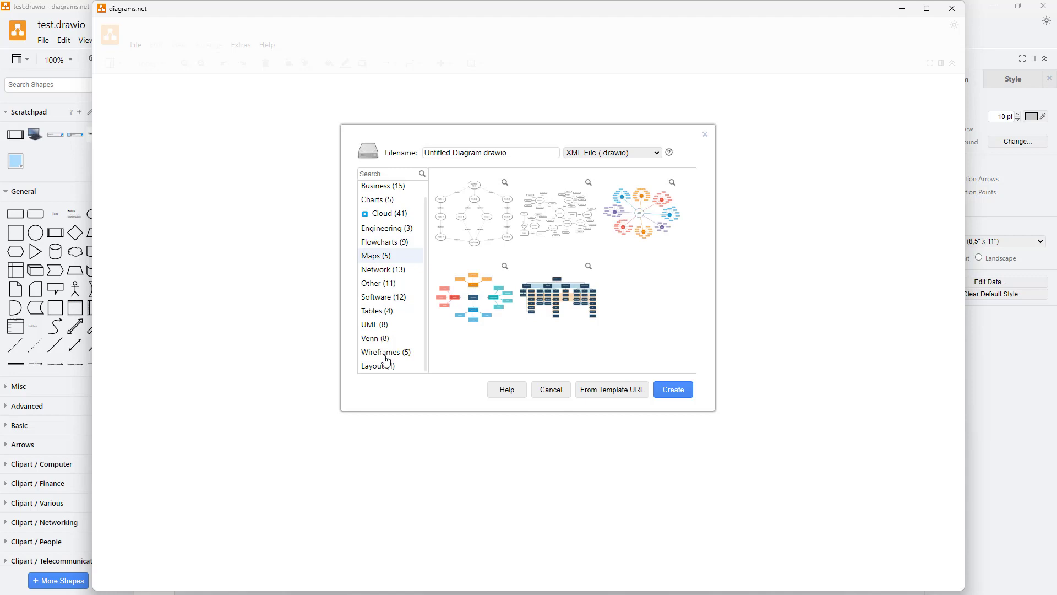
pyautogui.click(380, 351)
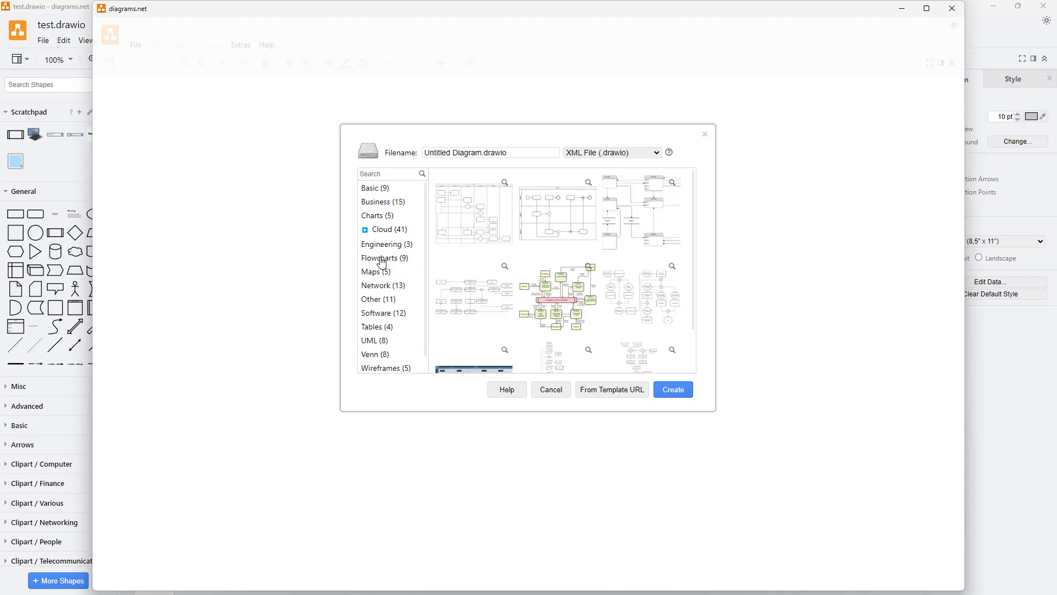
pyautogui.click(376, 215)
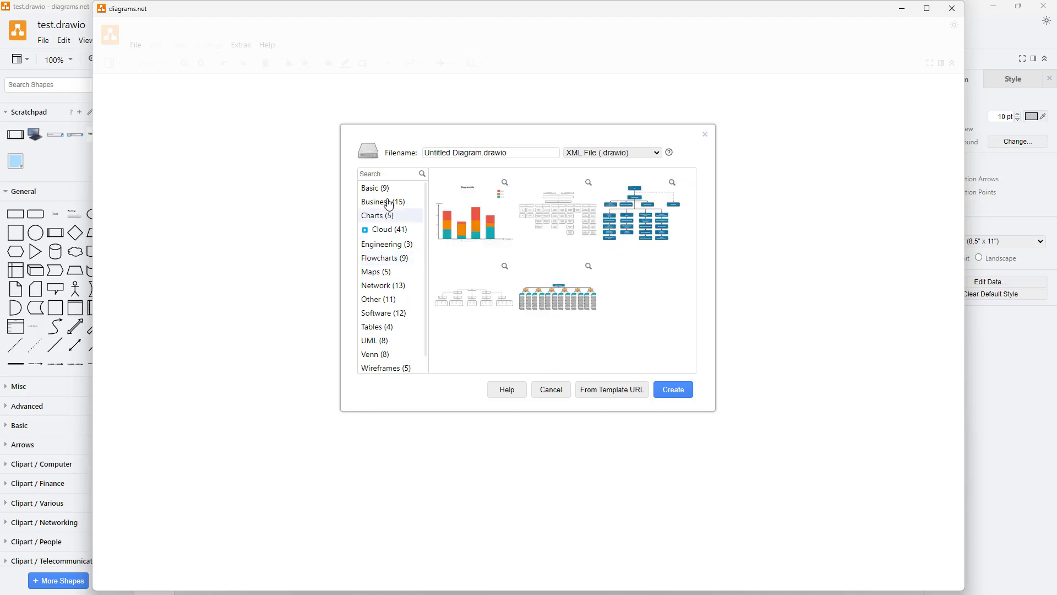
pyautogui.click(376, 202)
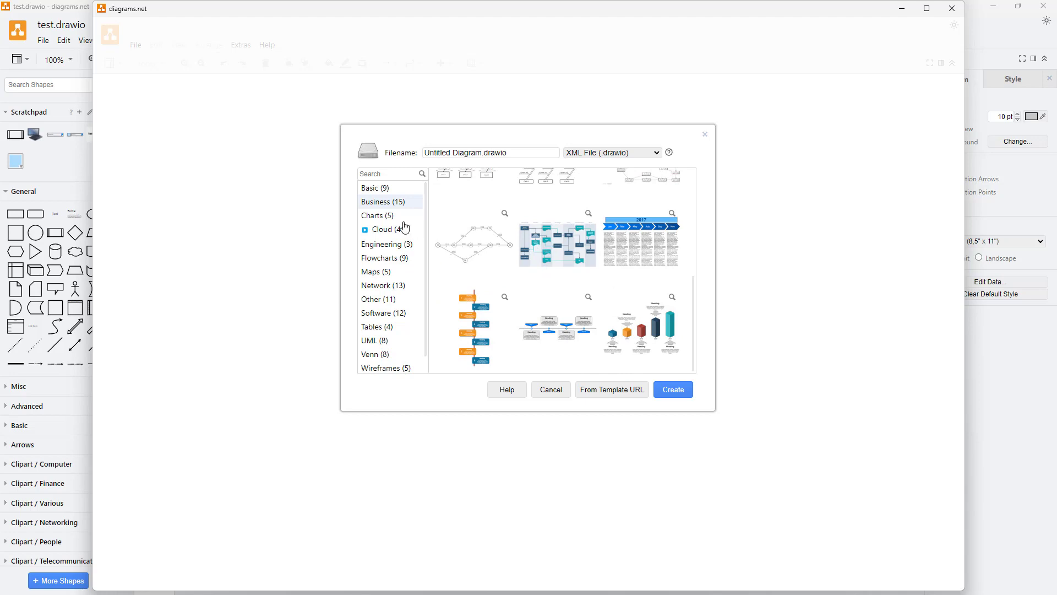
pyautogui.click(370, 188)
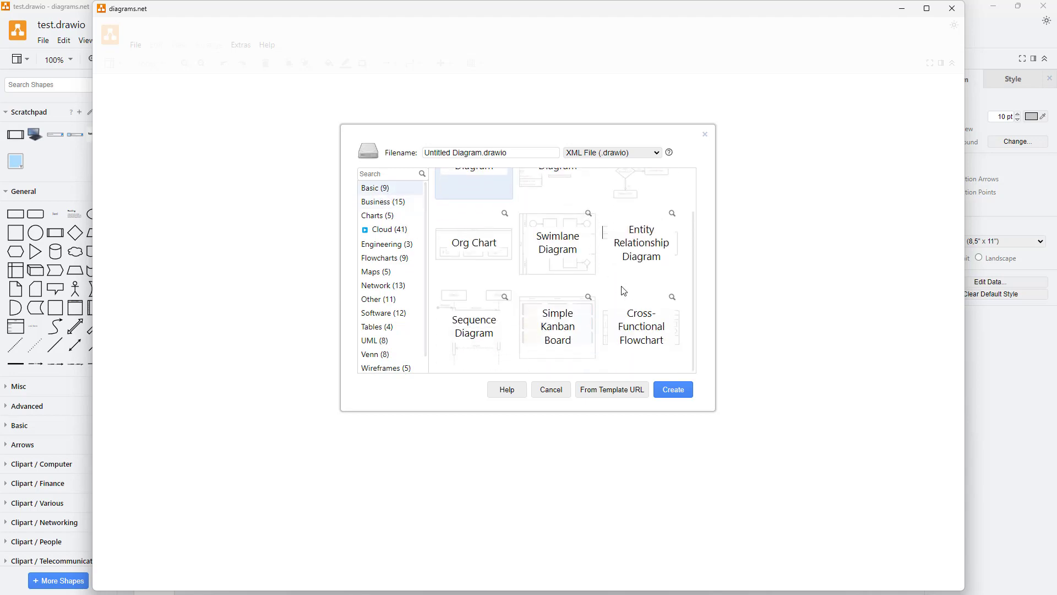
pyautogui.moveTo(395, 288)
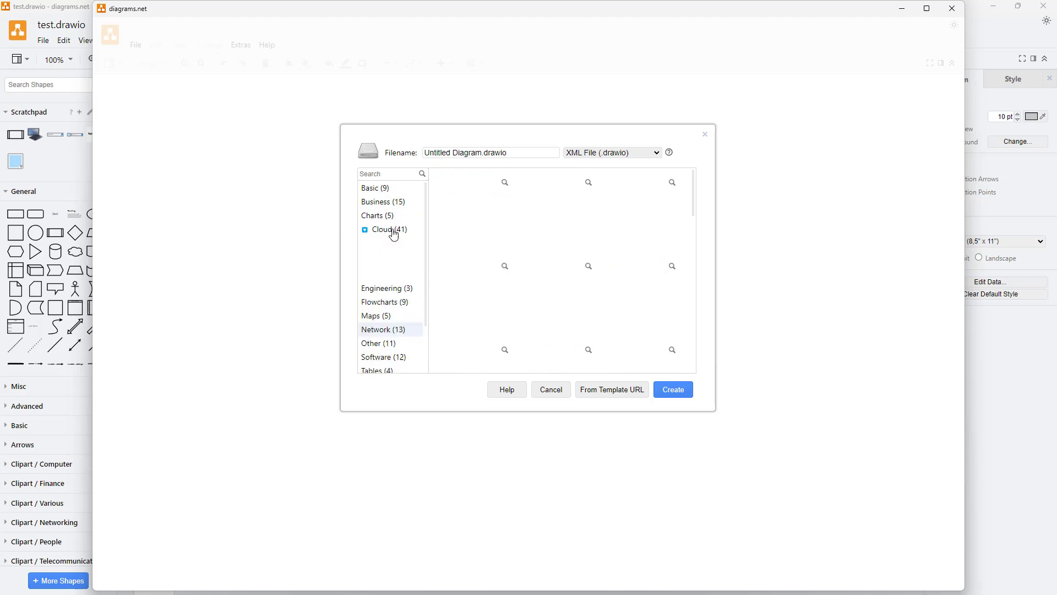
# - Create the untitled diagram from the Business category's Swimlane template
pyautogui.click(382, 230)
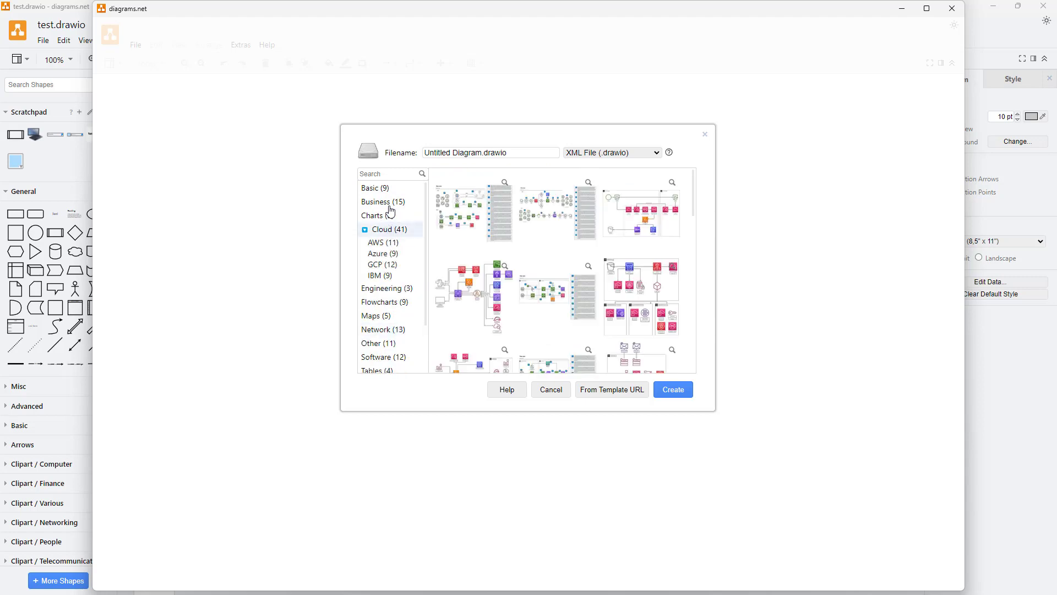
pyautogui.click(383, 201)
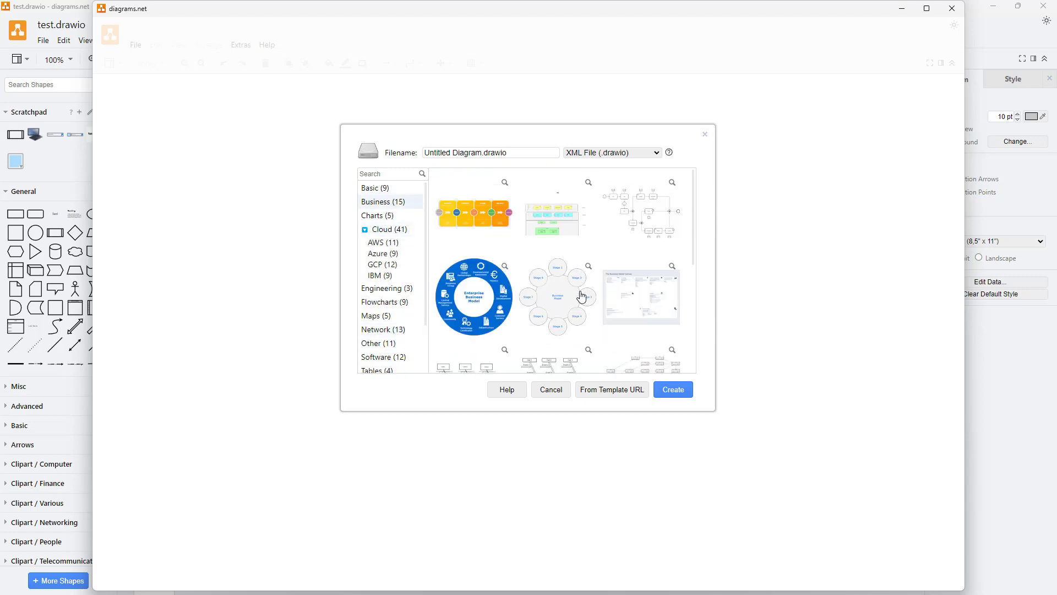
pyautogui.scroll(-3)
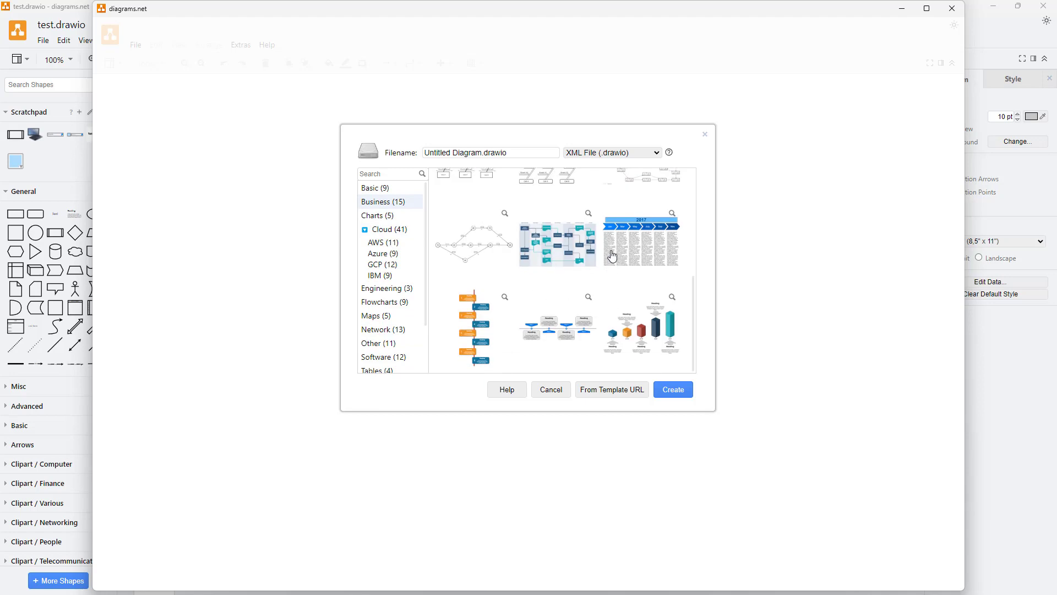
pyautogui.moveTo(571, 248)
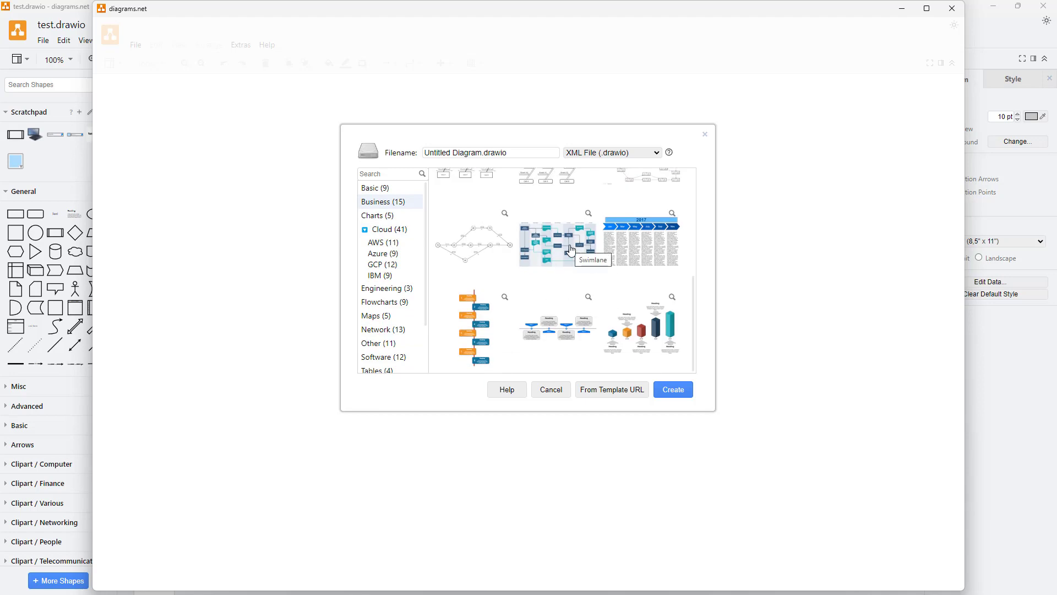
pyautogui.moveTo(604, 393)
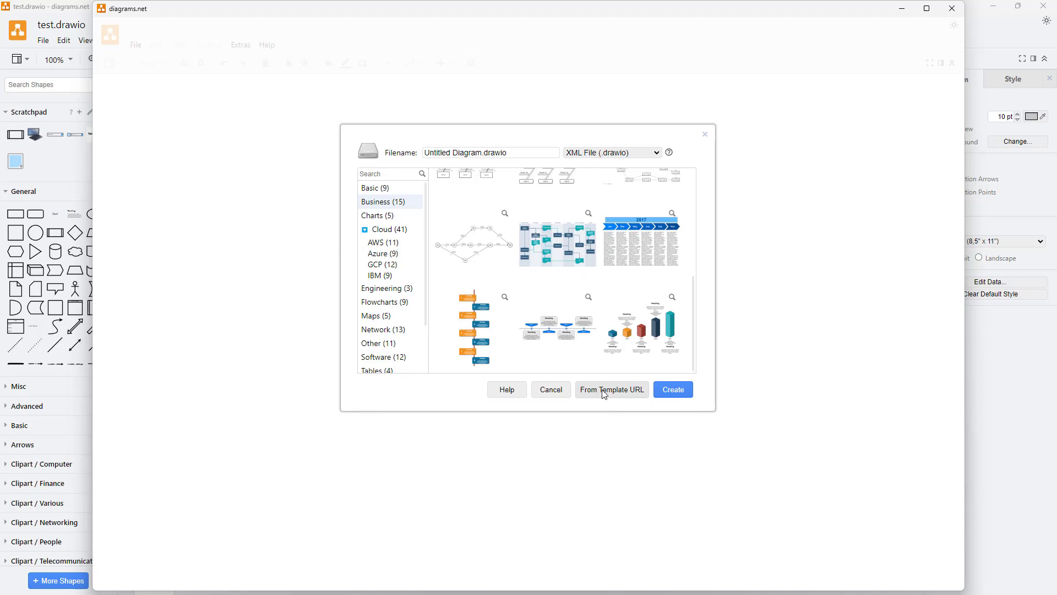
pyautogui.moveTo(608, 383)
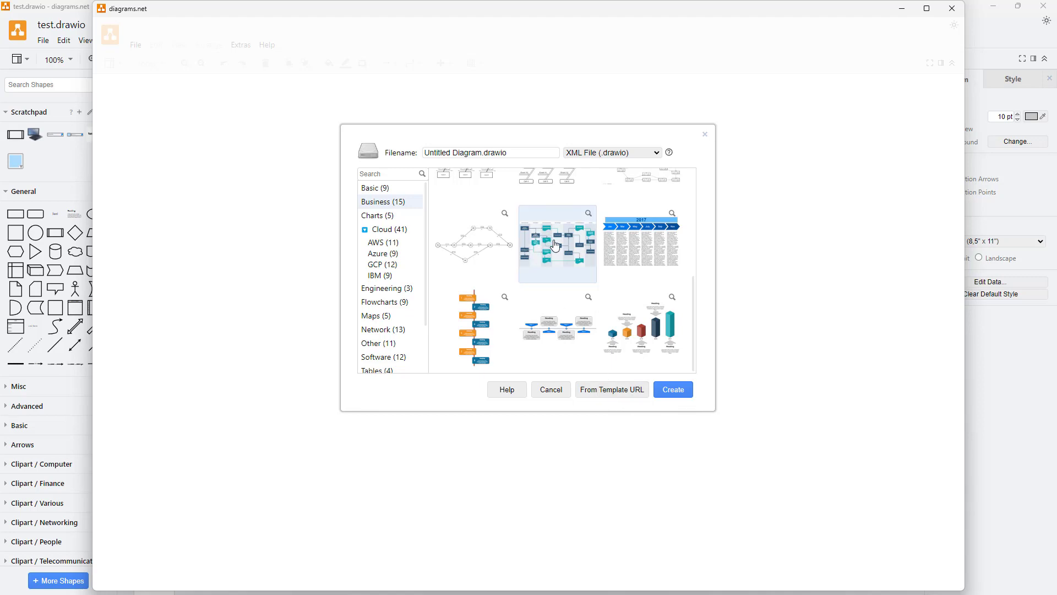
pyautogui.click(673, 389)
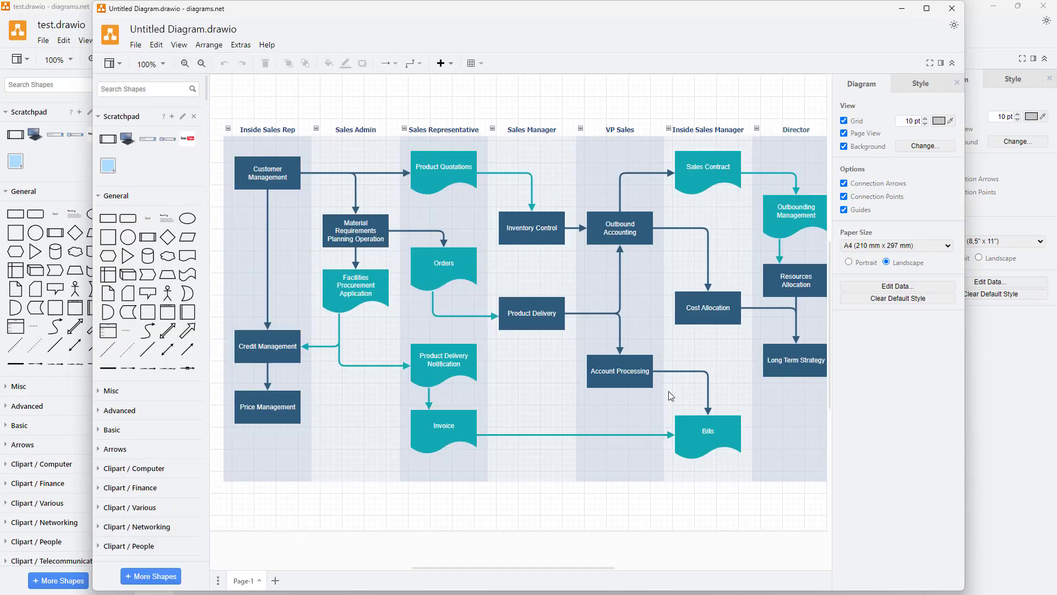
pyautogui.moveTo(431, 22)
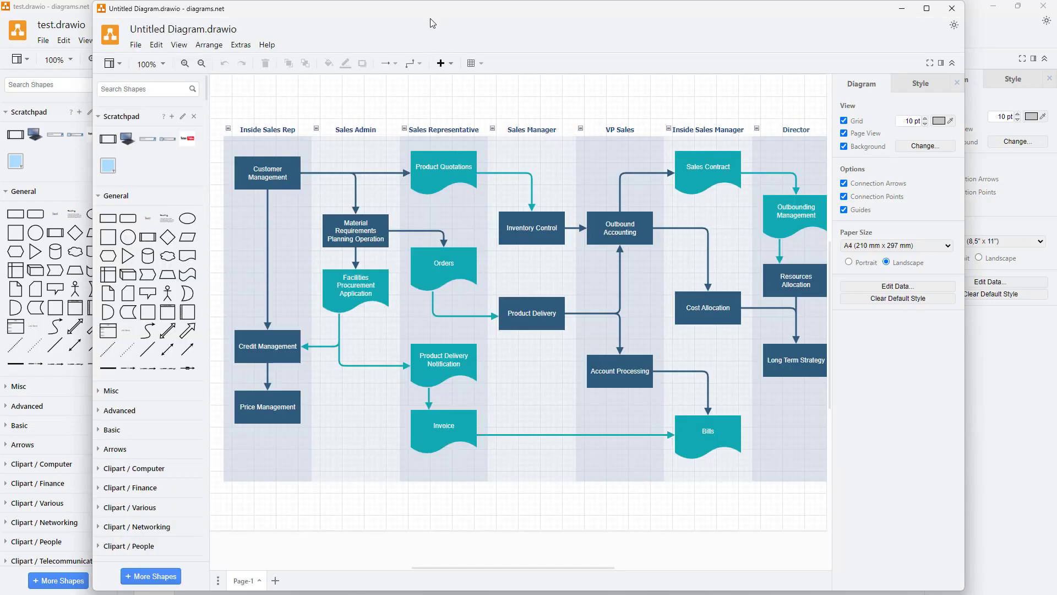
# - Maximize the Untitled Diagram window and start editing the Orders shape's label
pyautogui.click(934, 9)
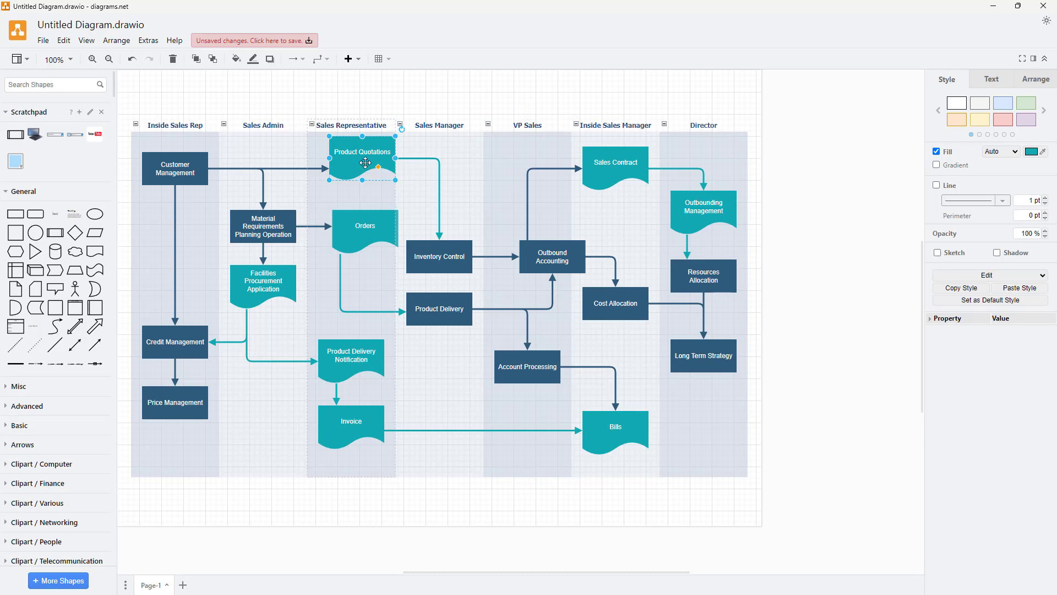
pyautogui.doubleClick(358, 229)
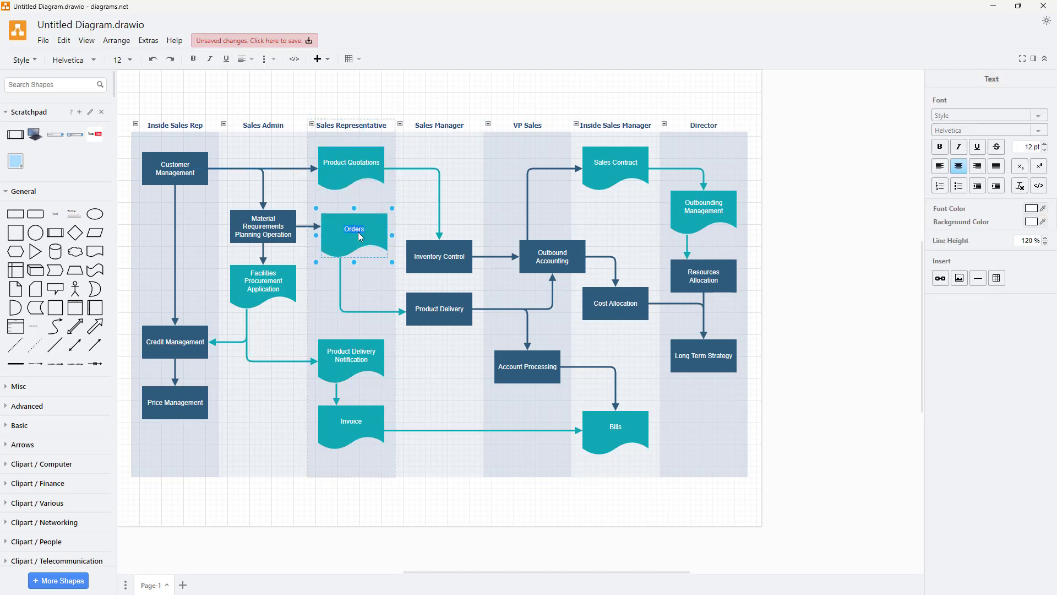